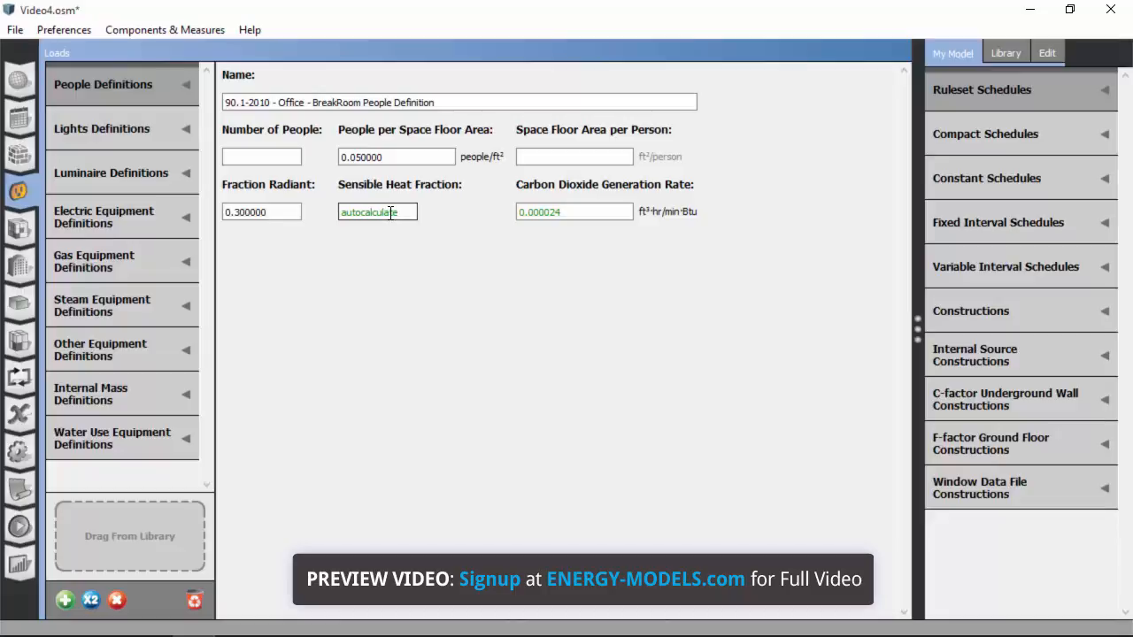
- View the BreakRoom lights definition, then the BreakRoom electric equipment definition at 4.46 W/ft²
{"action": "left_click", "coordinate": [396, 157]}
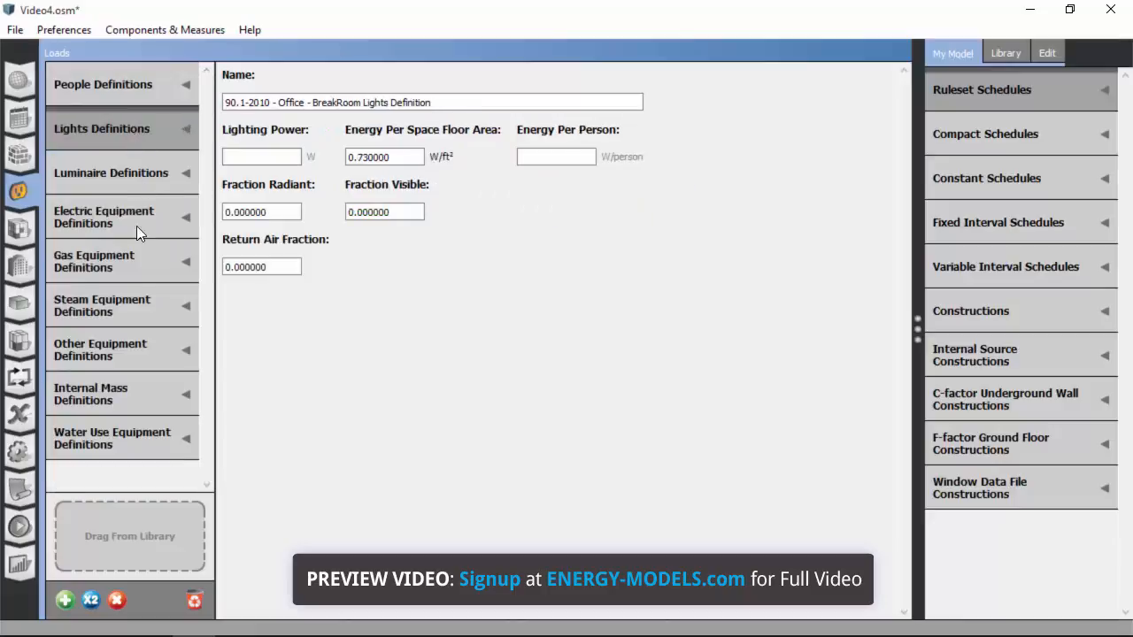
{"action": "left_click", "coordinate": [103, 217]}
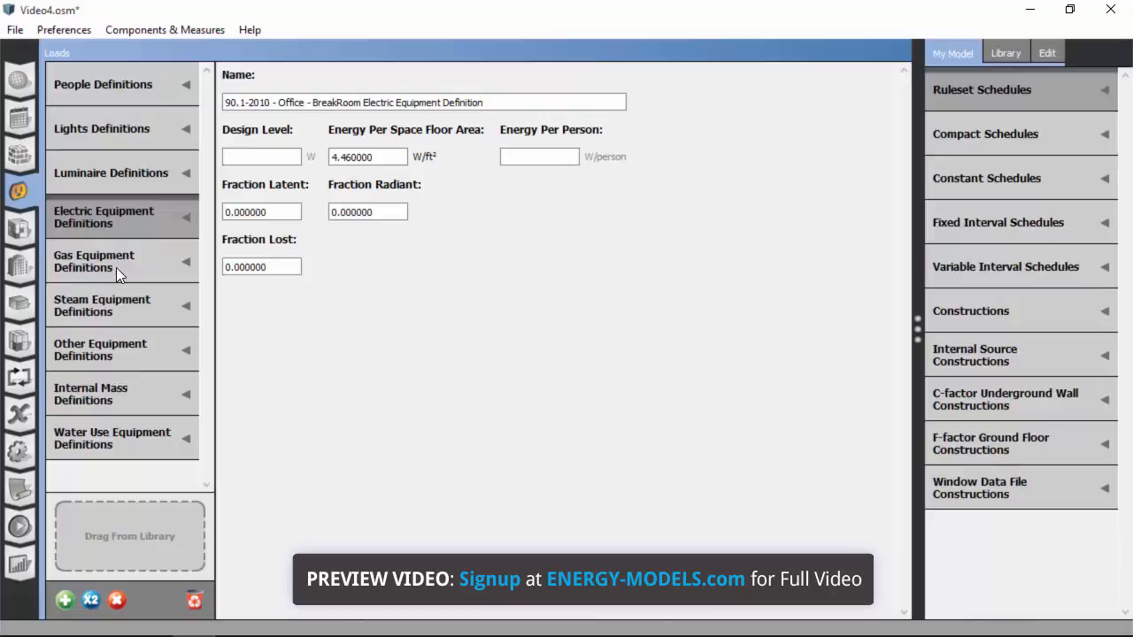
{"action": "mouse_move", "coordinate": [120, 161]}
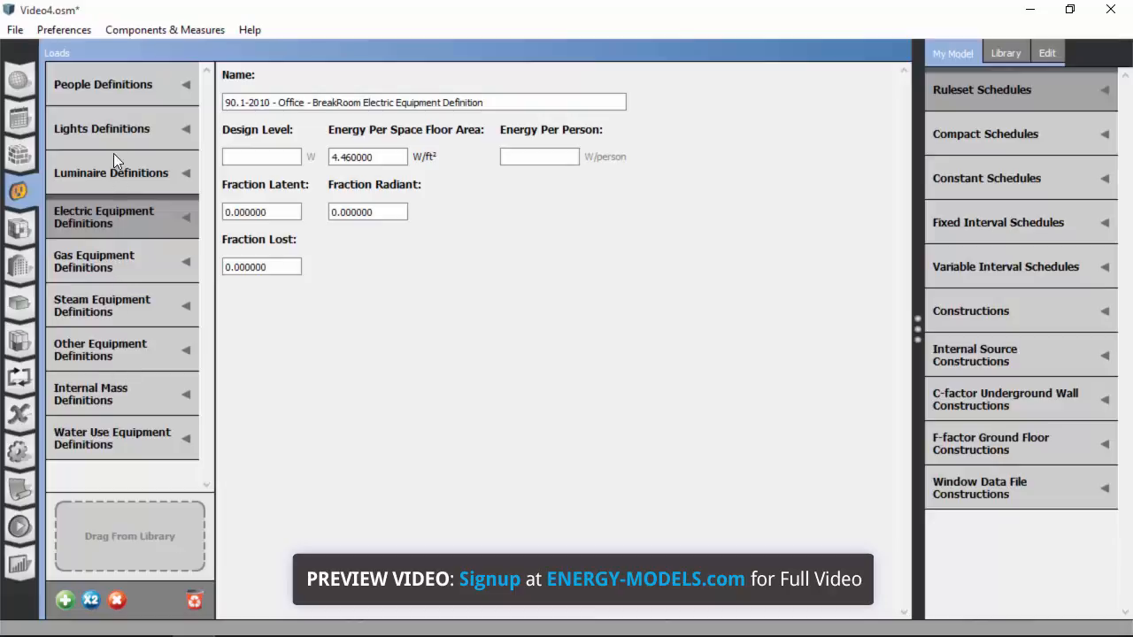
{"action": "mouse_move", "coordinate": [119, 98]}
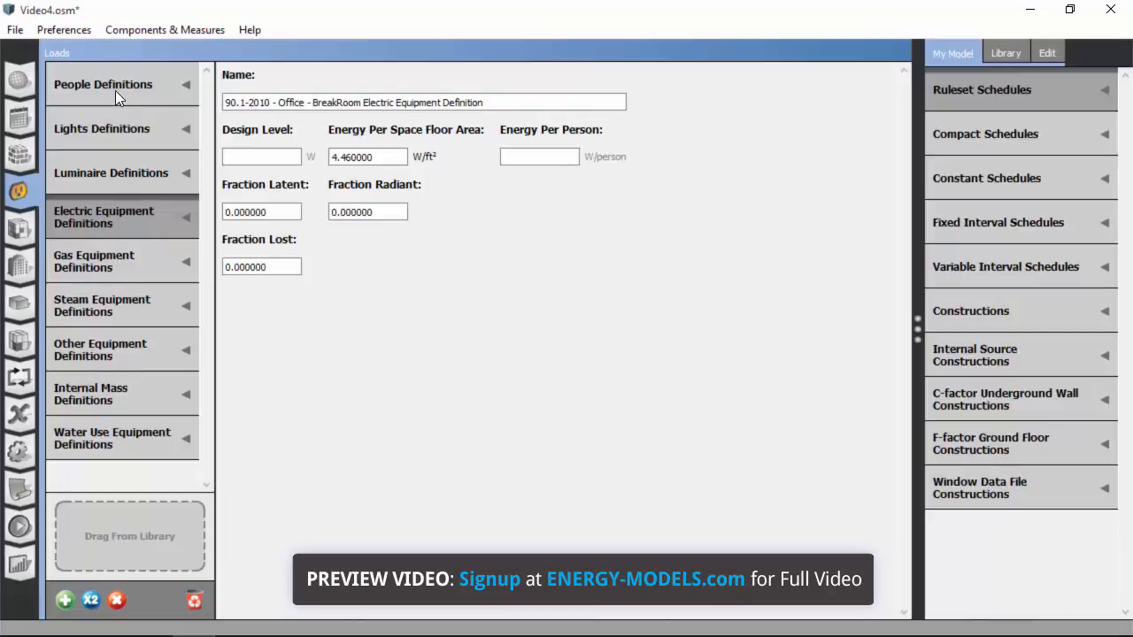
- Expand People Definitions and inspect BreakRoom's 0.05 people/ft² occupant density
{"action": "left_click", "coordinate": [102, 84]}
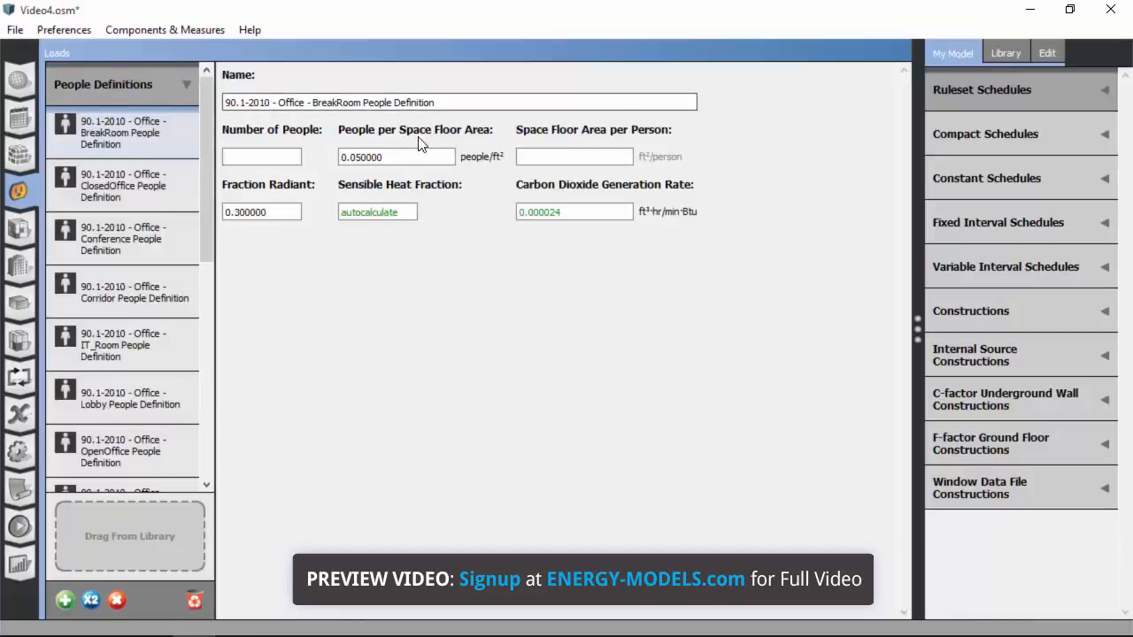
{"action": "left_click", "coordinate": [396, 157]}
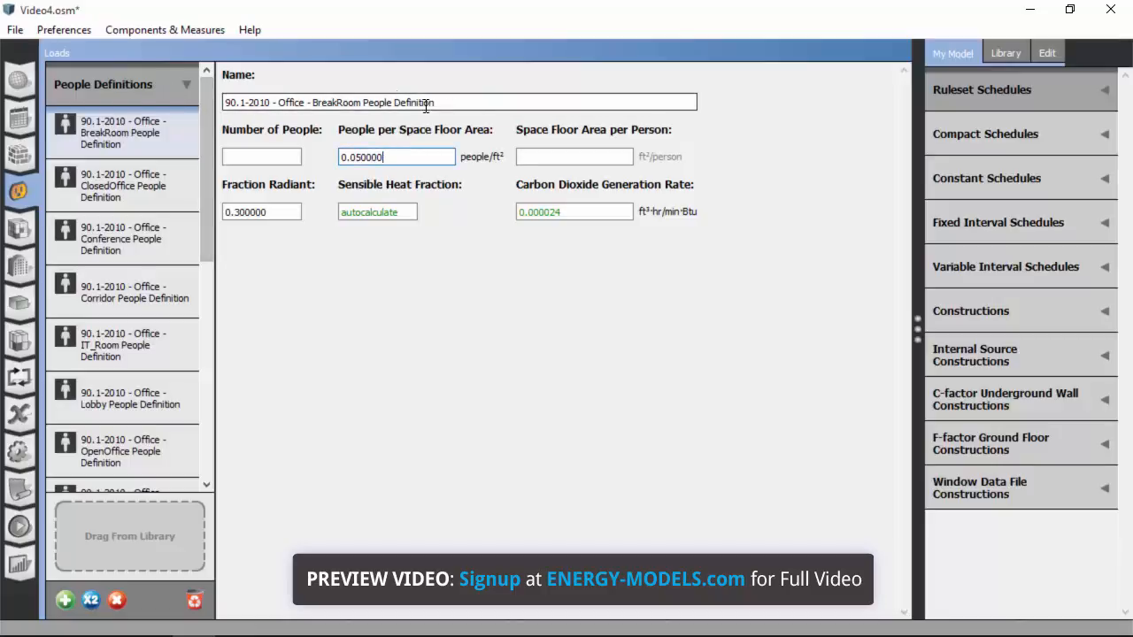
{"action": "left_click", "coordinate": [396, 157]}
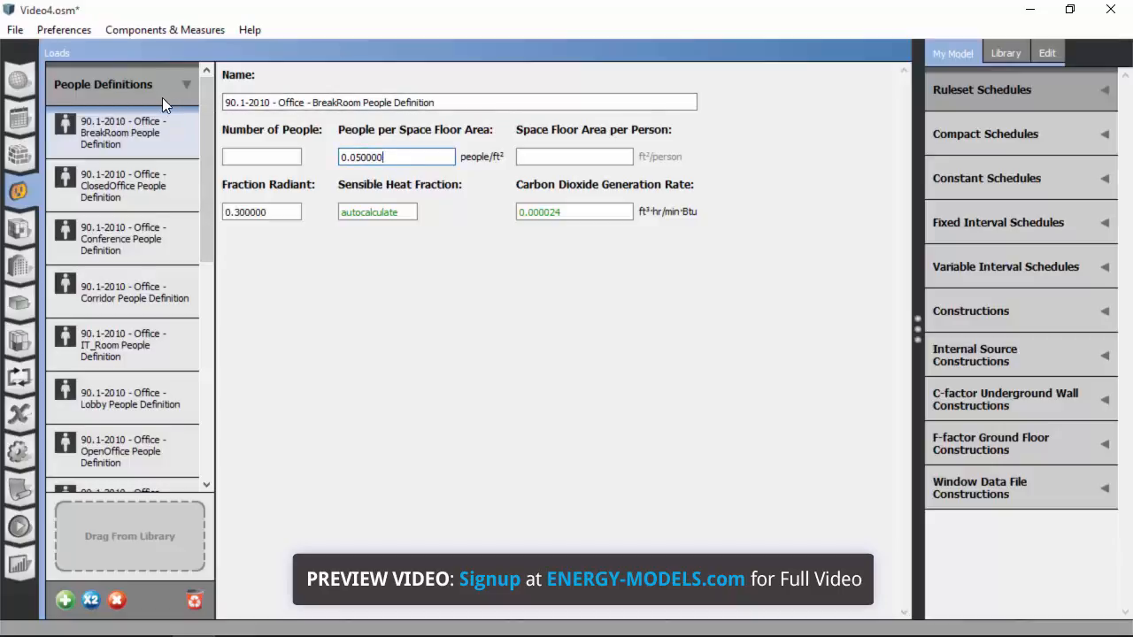
{"action": "mouse_move", "coordinate": [131, 176]}
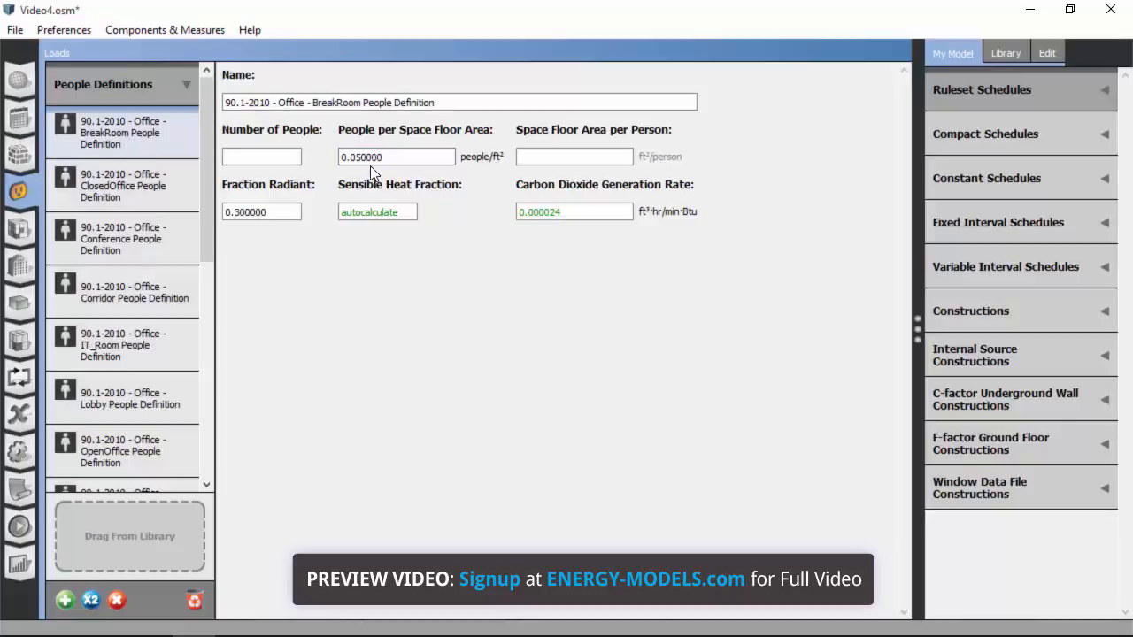
{"action": "left_click", "coordinate": [396, 157]}
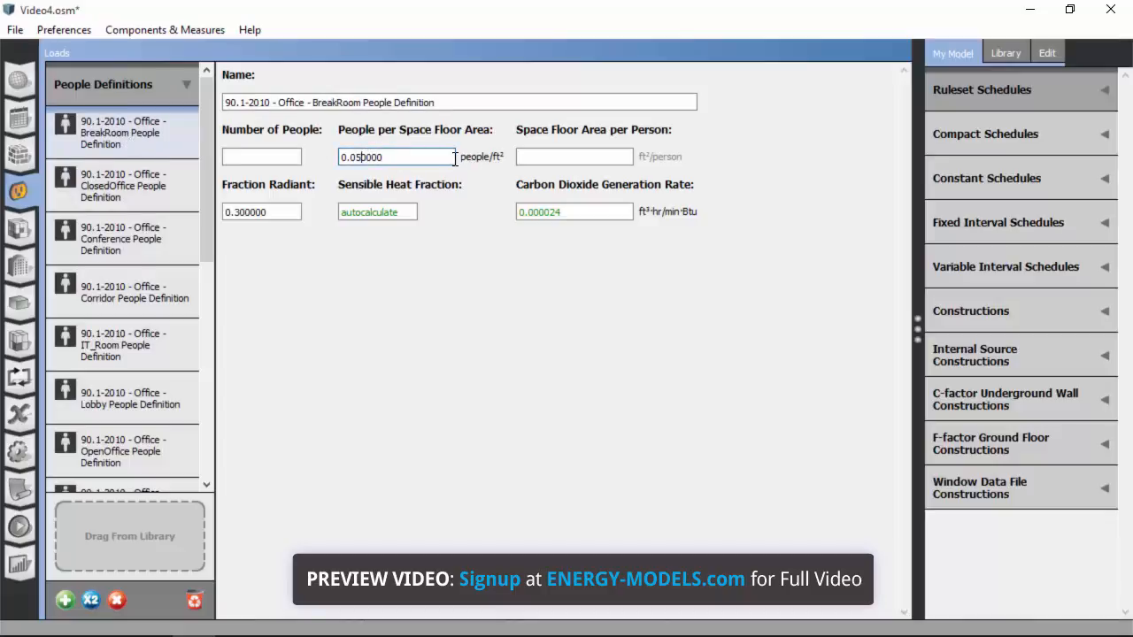
{"action": "mouse_move", "coordinate": [500, 164]}
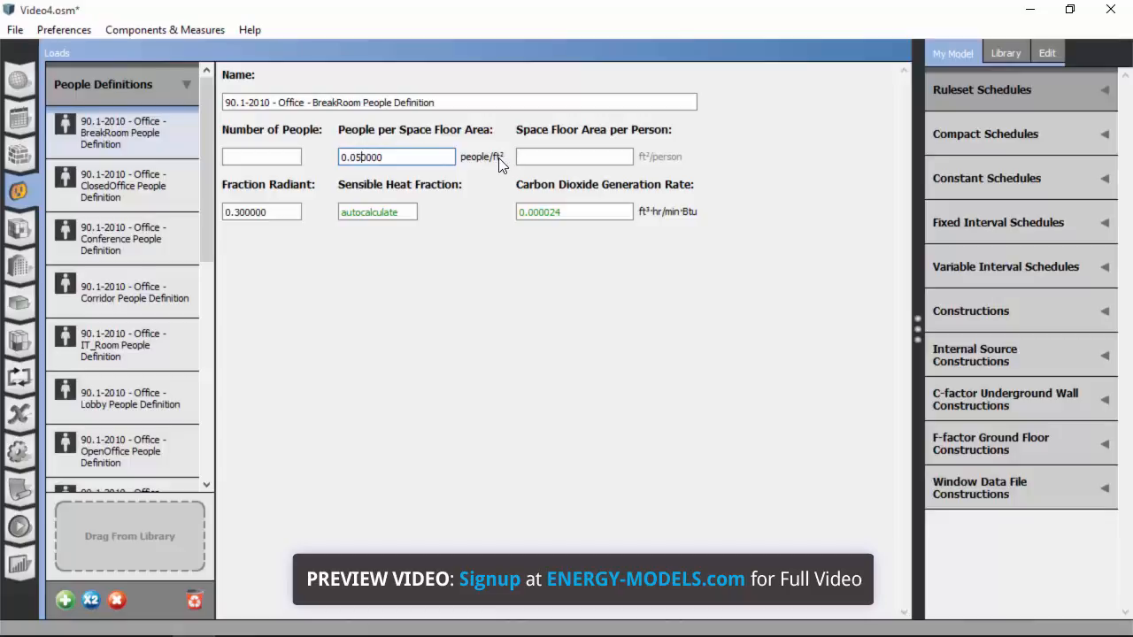